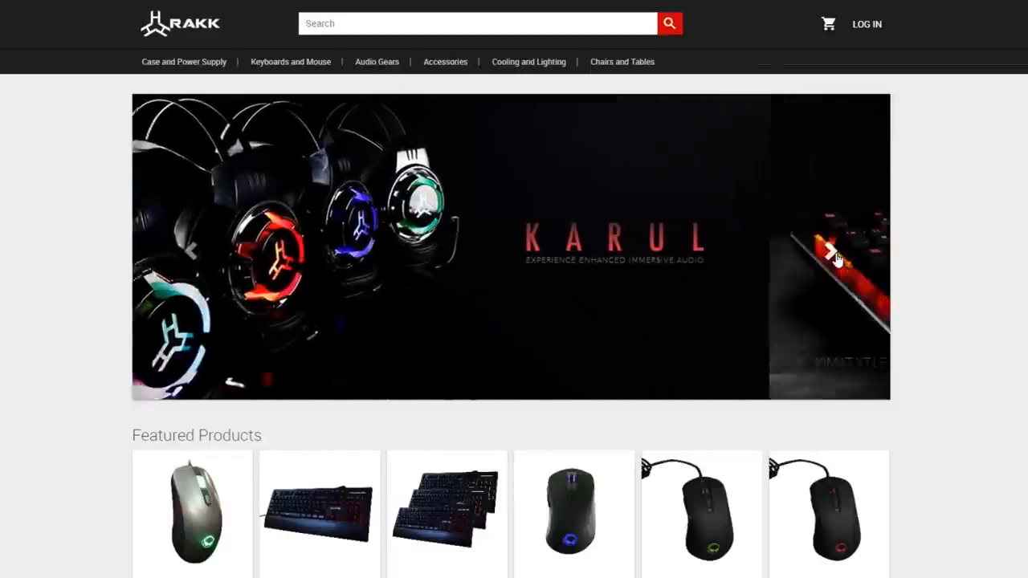
Step the homepage banner past the KARUL, mouse and ANYAG slides to the LIGHT 'EM UP slide
{"action": "left_click", "coordinate": [829, 251]}
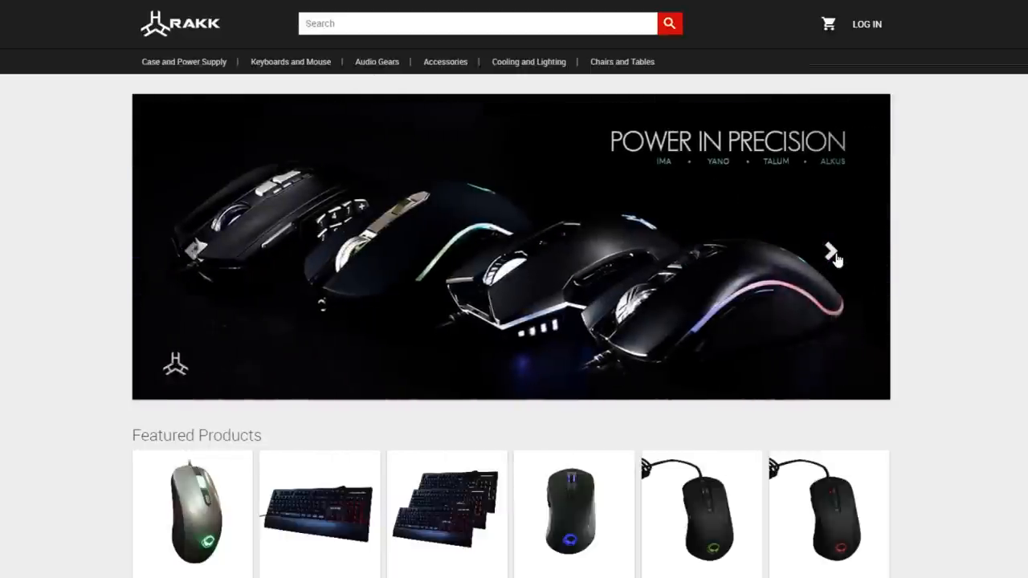
{"action": "left_click", "coordinate": [832, 250]}
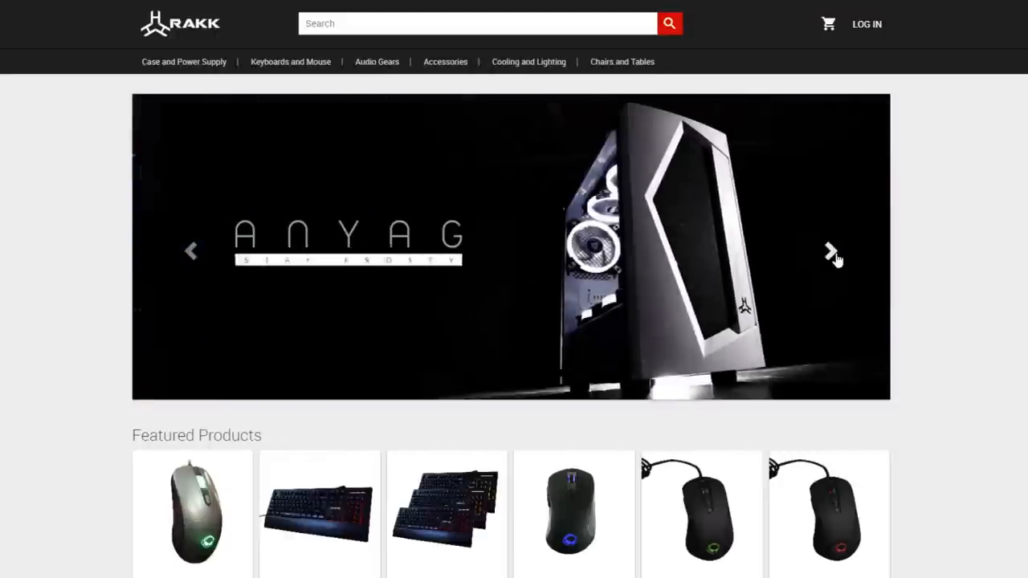
{"action": "left_click", "coordinate": [831, 251]}
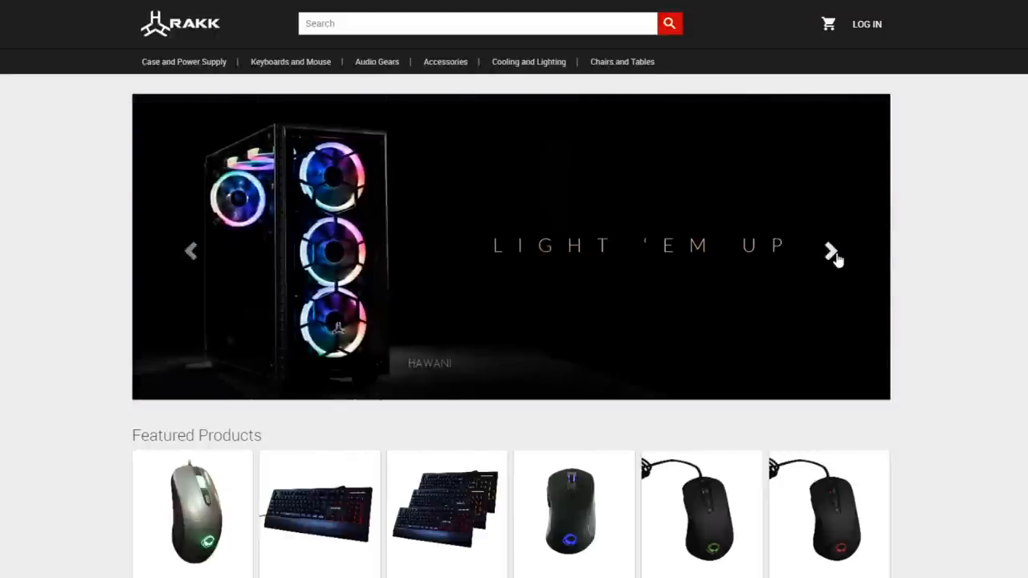
Scroll the RAKK ILIS page down to its description image and 5.0-star rating
{"action": "scroll", "scroll_direction": "down", "scroll_amount": 3}
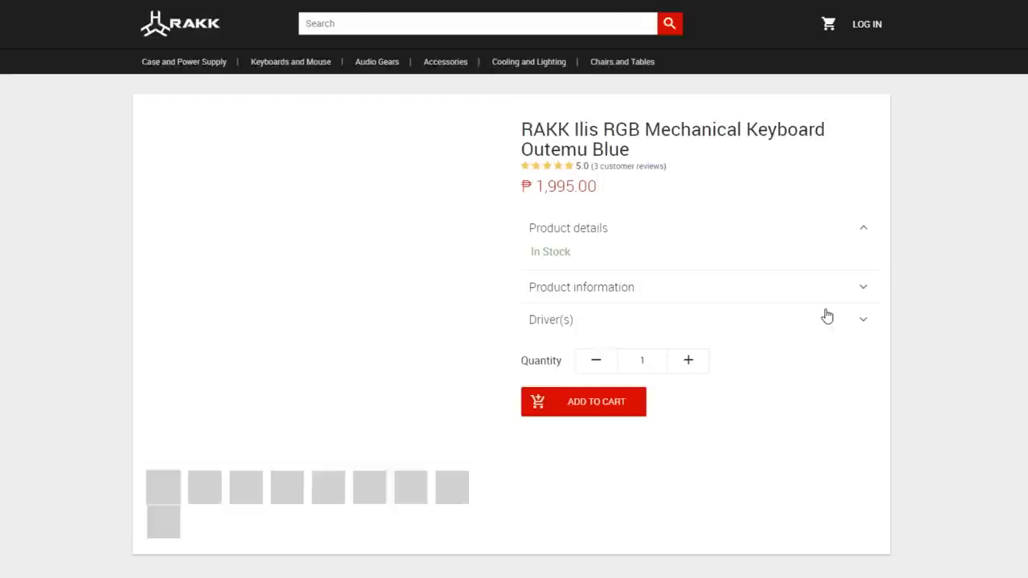
{"action": "scroll", "scroll_direction": "down", "scroll_amount": 3}
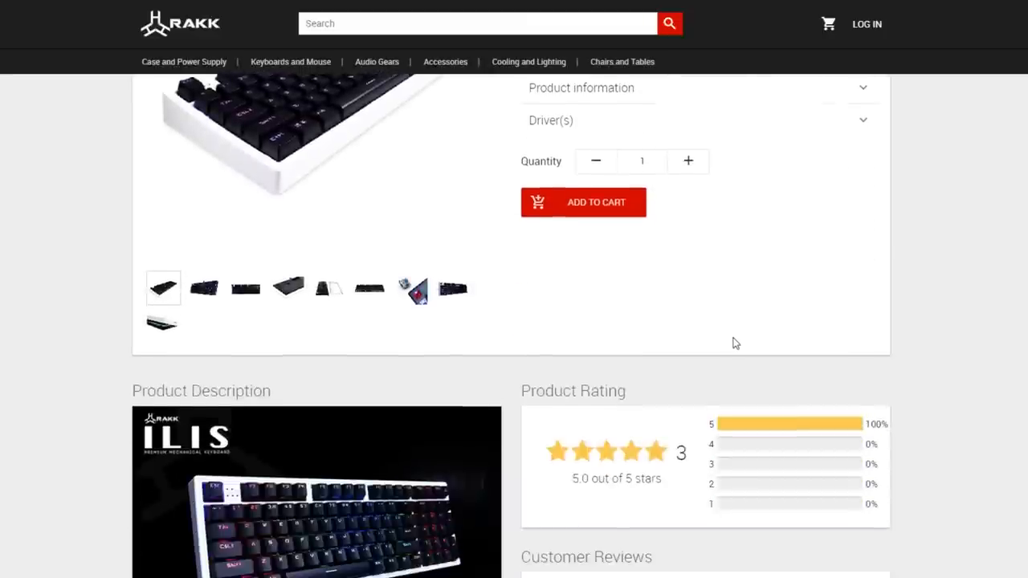
{"action": "scroll", "scroll_direction": "down", "scroll_amount": 3}
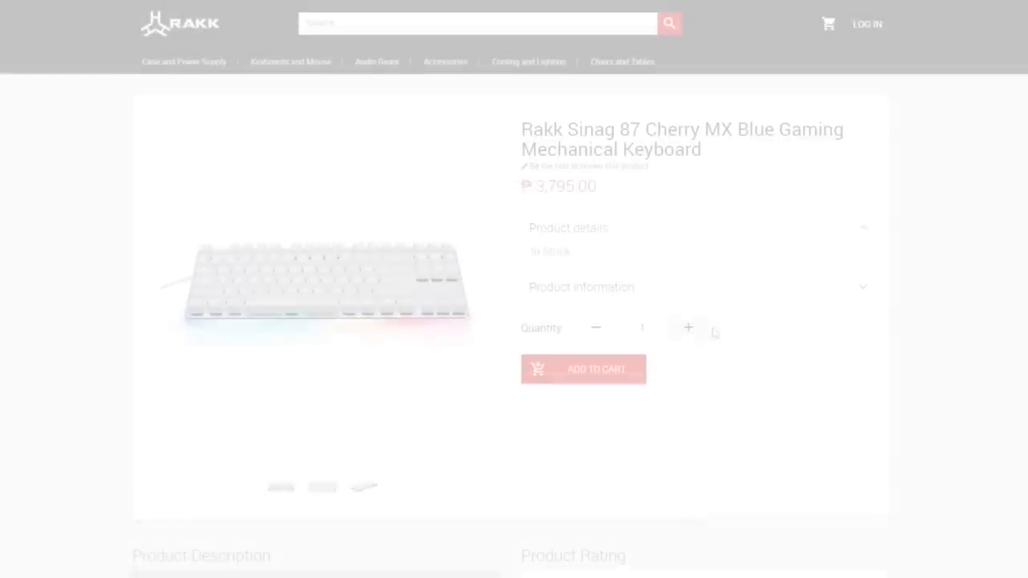
Scroll the Rakk Sinag 87 page down to its description, 0-star rating and empty reviews
{"action": "scroll", "scroll_direction": "down", "scroll_amount": 3}
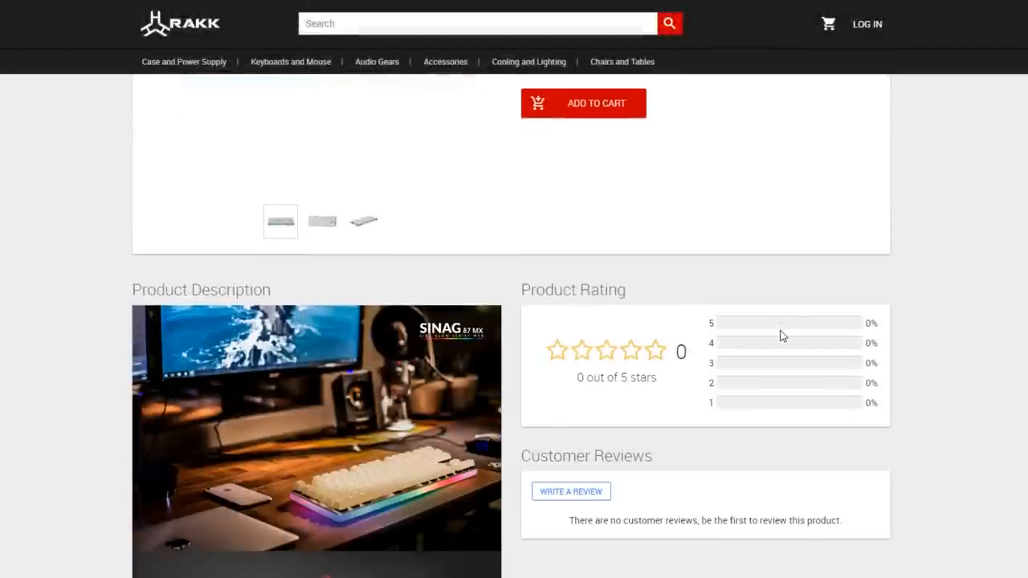
{"action": "scroll", "scroll_direction": "down", "scroll_amount": 3}
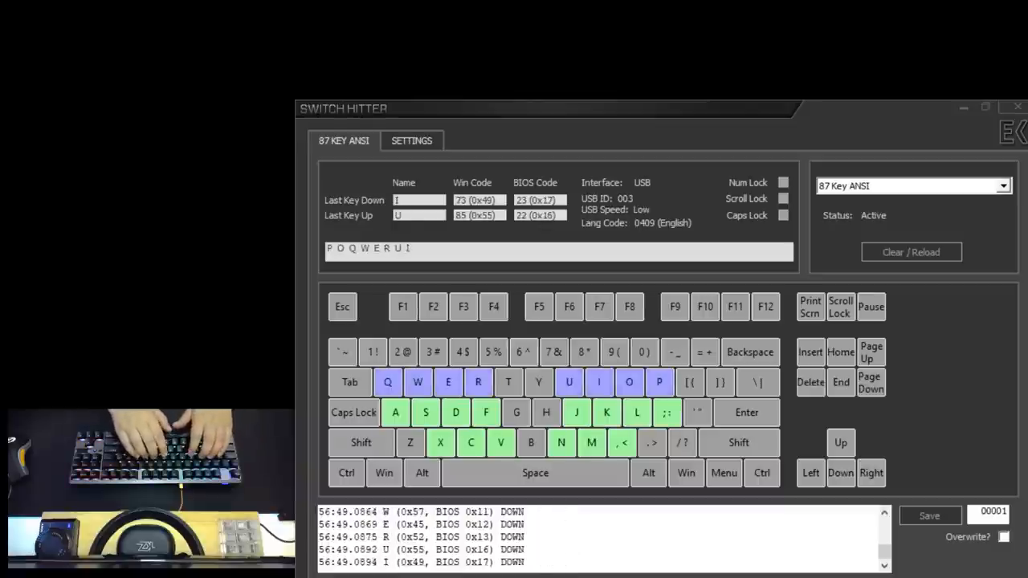
Clear and reload the Switch Hitter log after testing the letter keys
{"action": "left_click", "coordinate": [910, 250]}
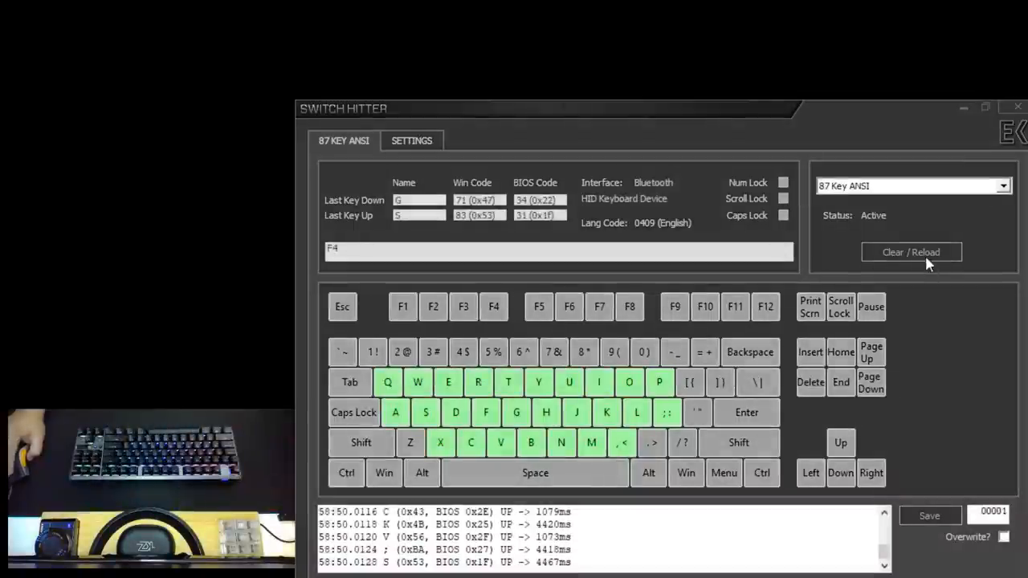